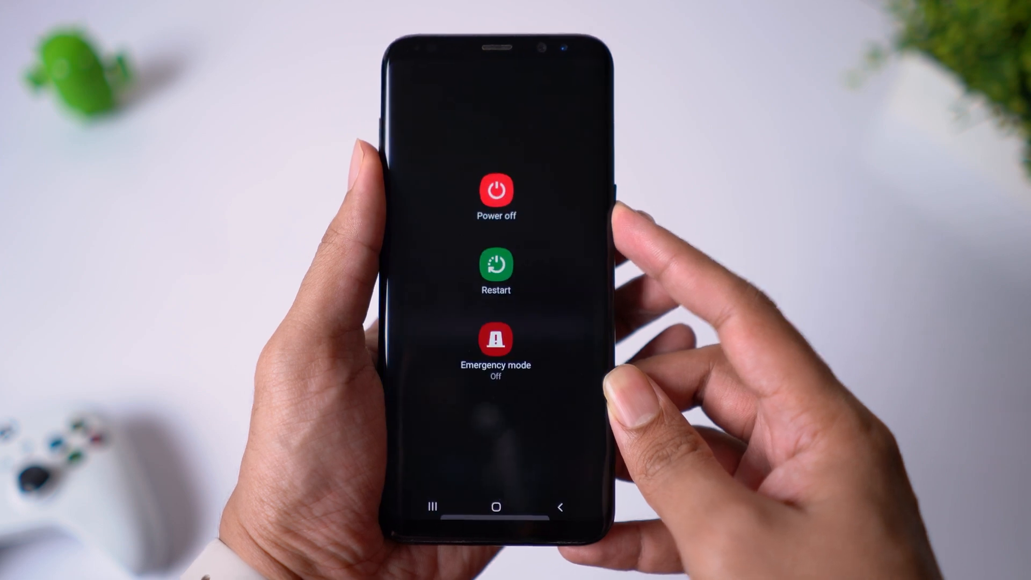
Restart the Galaxy S8 from the power menu into TWRP recovery's main menu.
{"action": "left_click", "coordinate": [496, 267]}
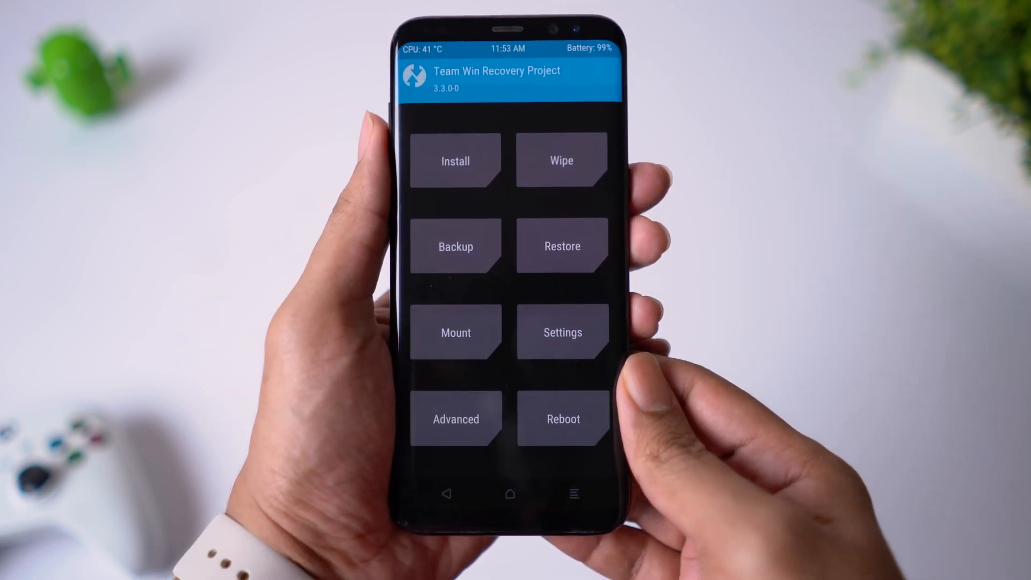
Format the data partition, then in Advanced Wipe tick Dalvik / ART Cache and another partition.
{"action": "left_click", "coordinate": [561, 160]}
{"action": "type", "text": "yes"}
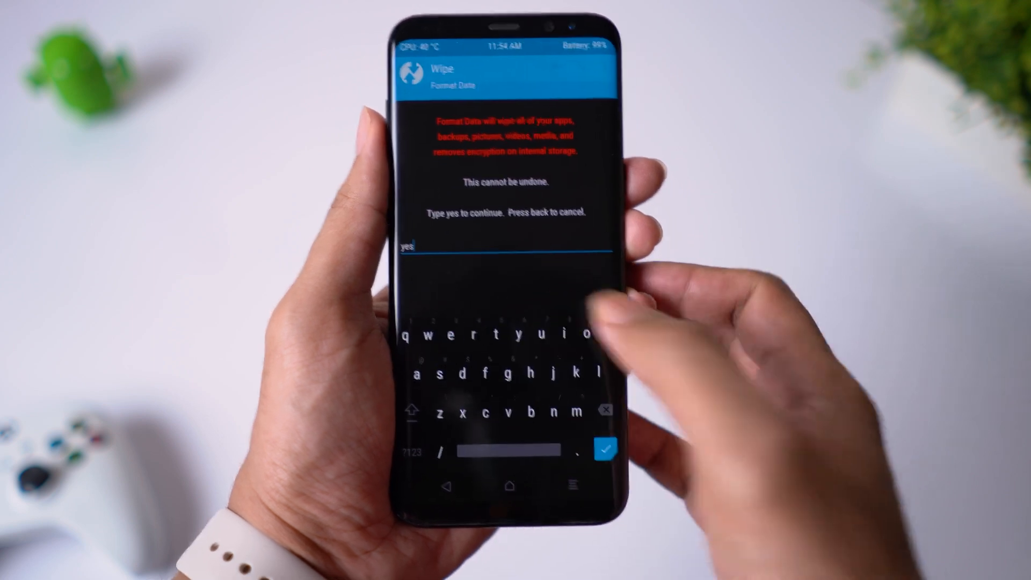
{"action": "left_click", "coordinate": [605, 449]}
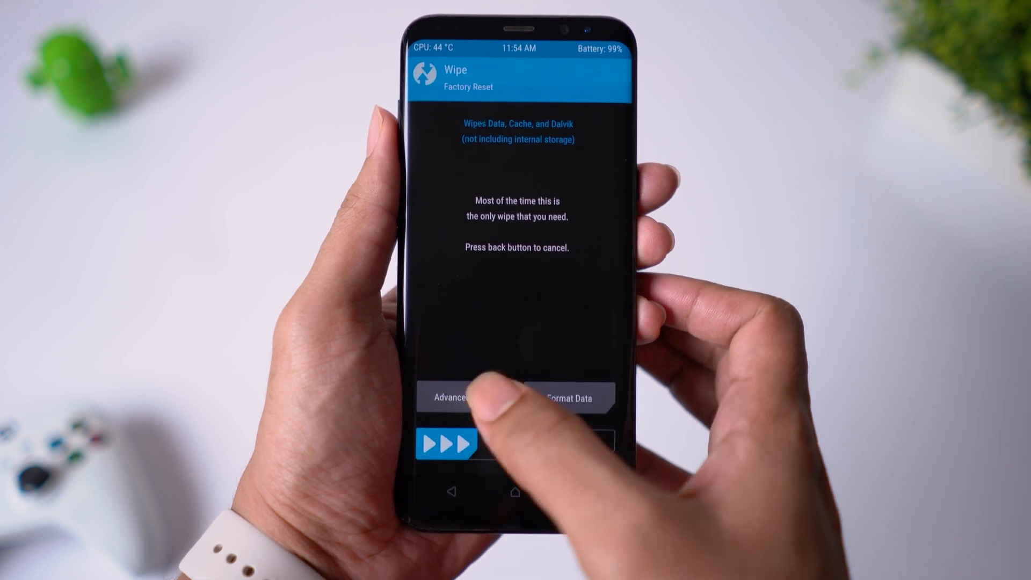
{"action": "left_click", "coordinate": [450, 397]}
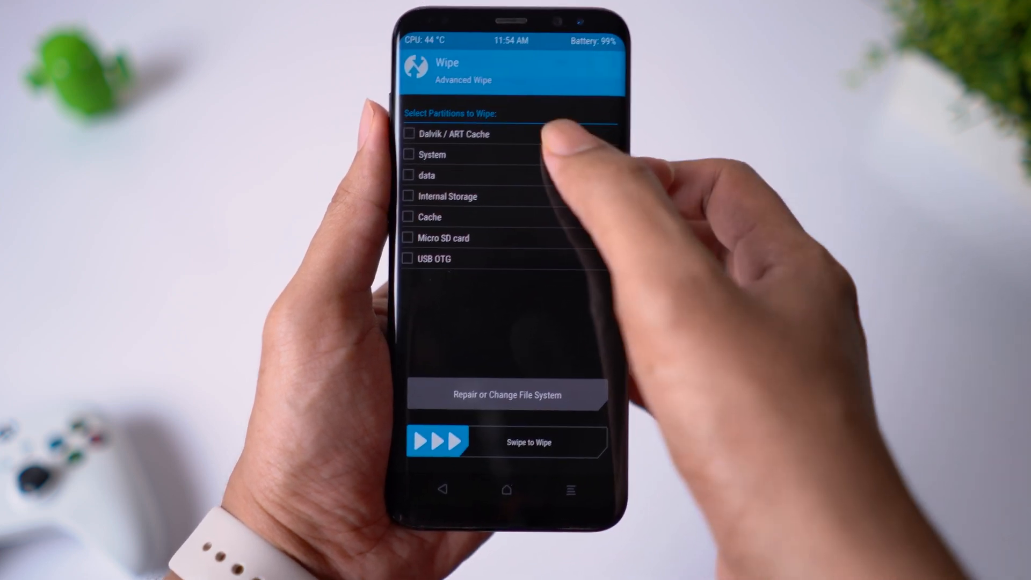
{"action": "left_click", "coordinate": [408, 134]}
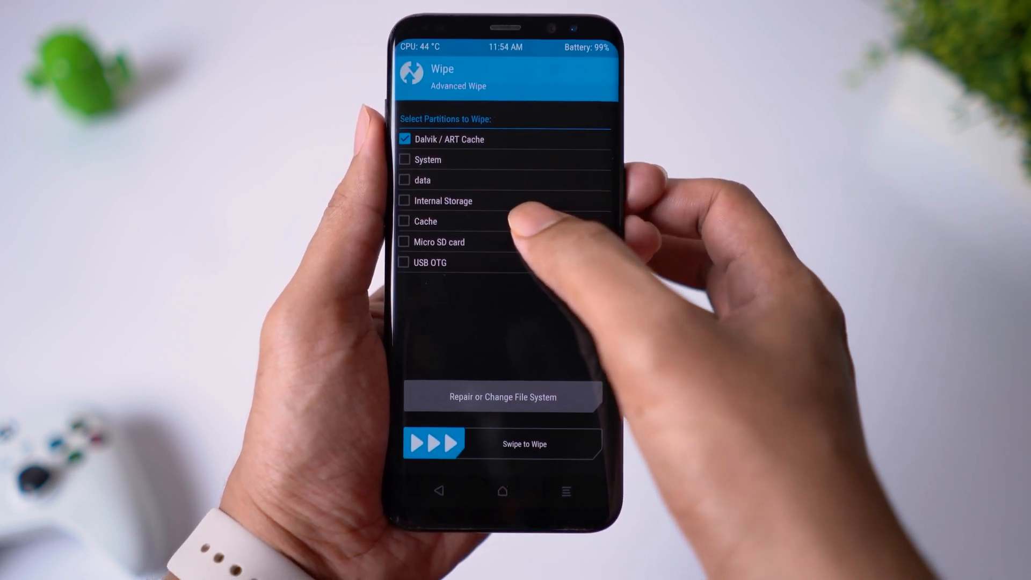
{"action": "left_click", "coordinate": [422, 221]}
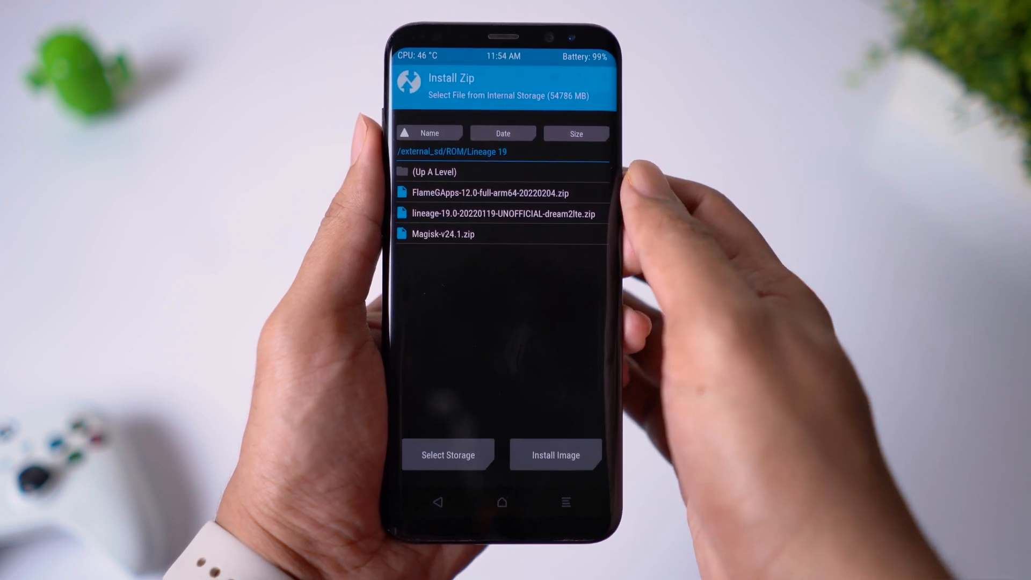
Queue the LineageOS 19, FlameGApps and Magisk zips from the Lineage 19 folder for flashing.
{"action": "left_click", "coordinate": [503, 213]}
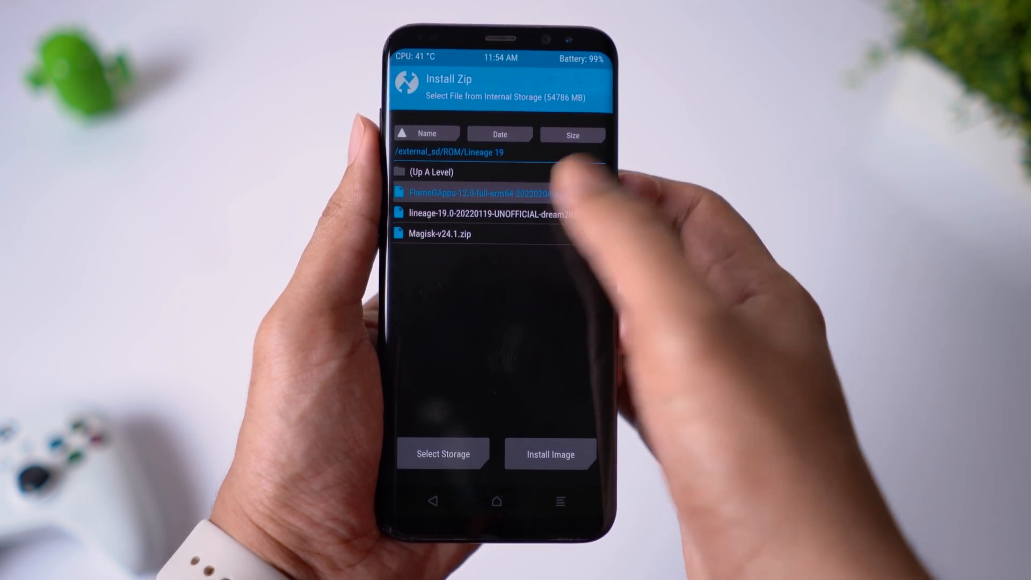
{"action": "left_click", "coordinate": [486, 193]}
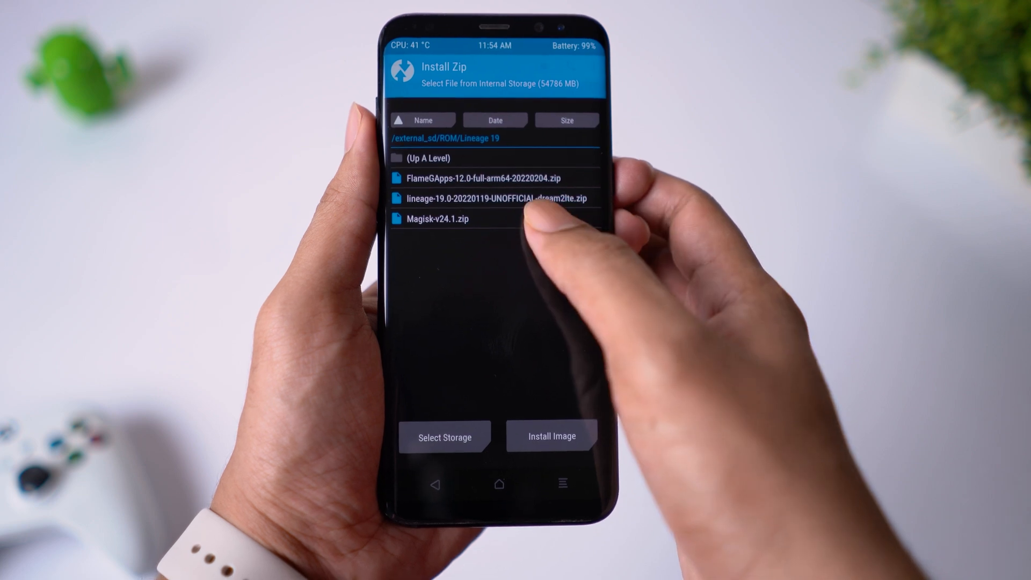
{"action": "left_click", "coordinate": [439, 218]}
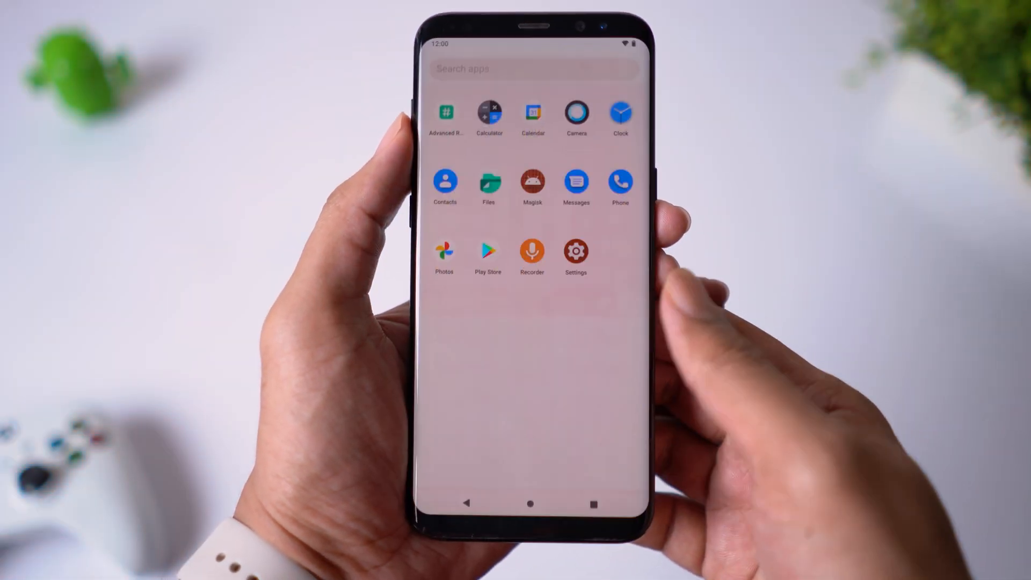
{"action": "left_click", "coordinate": [576, 248]}
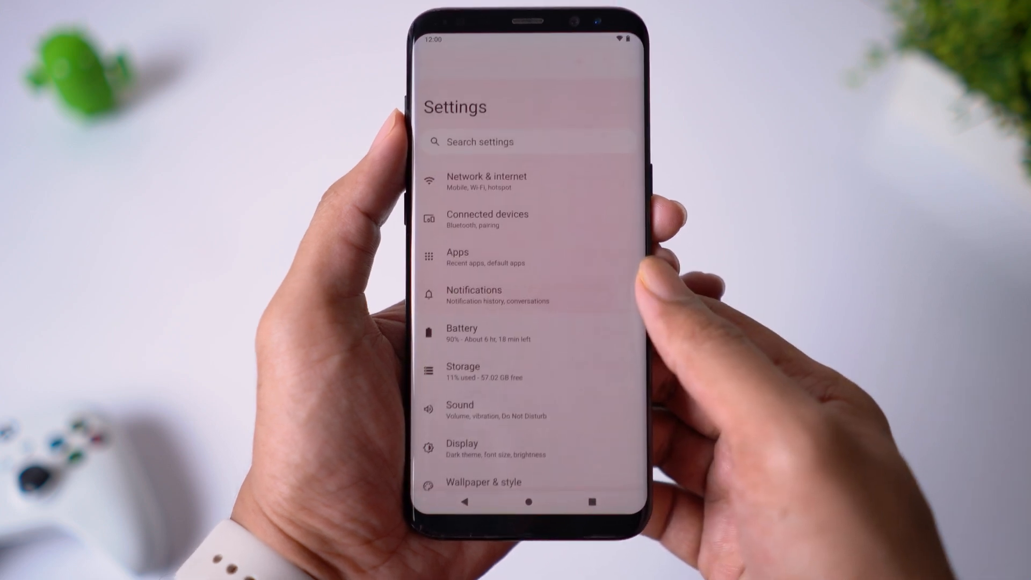
{"action": "scroll", "scroll_direction": "down", "scroll_amount": 3}
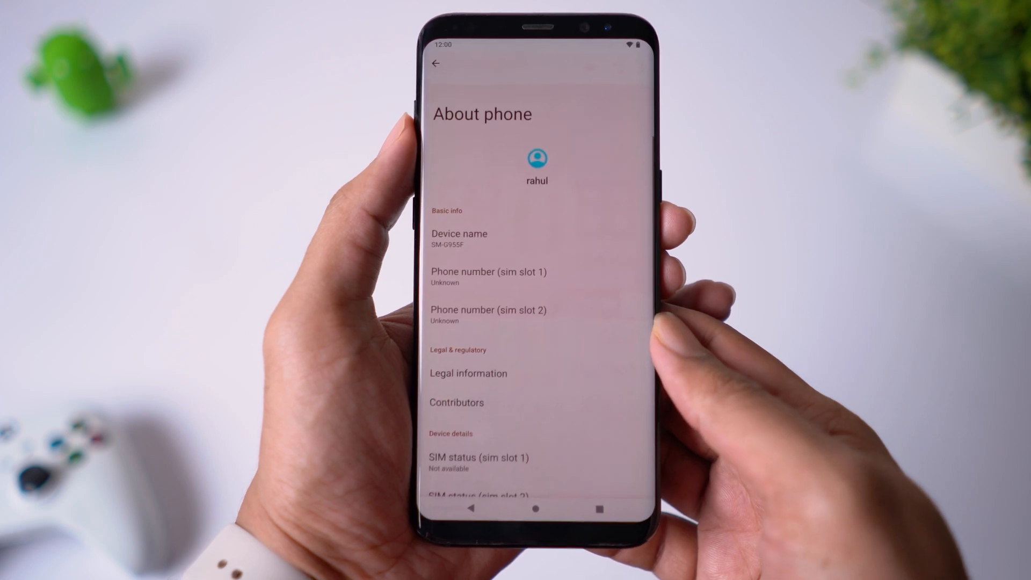
{"action": "scroll", "scroll_direction": "down", "scroll_amount": 3}
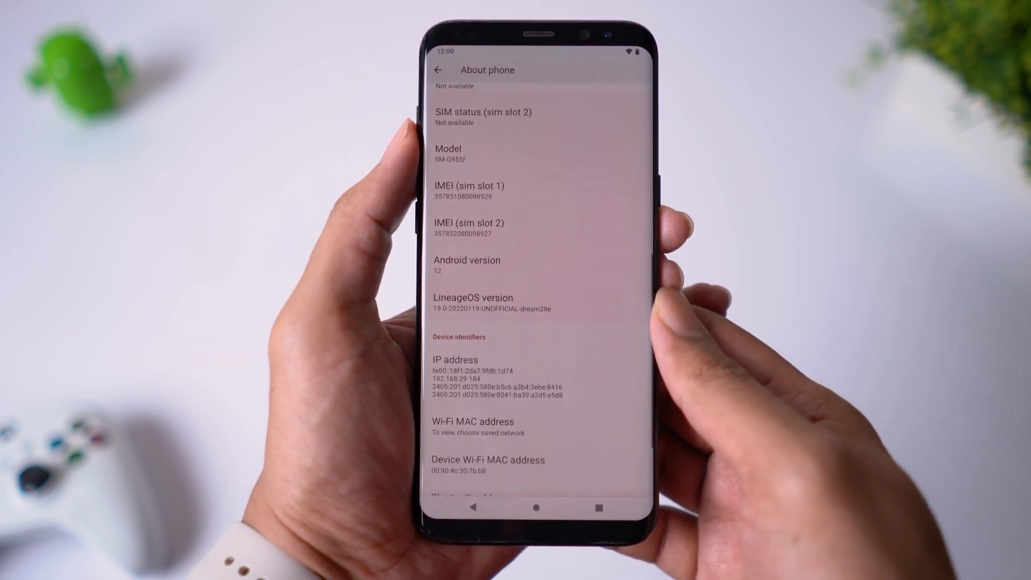
{"action": "left_click", "coordinate": [468, 265]}
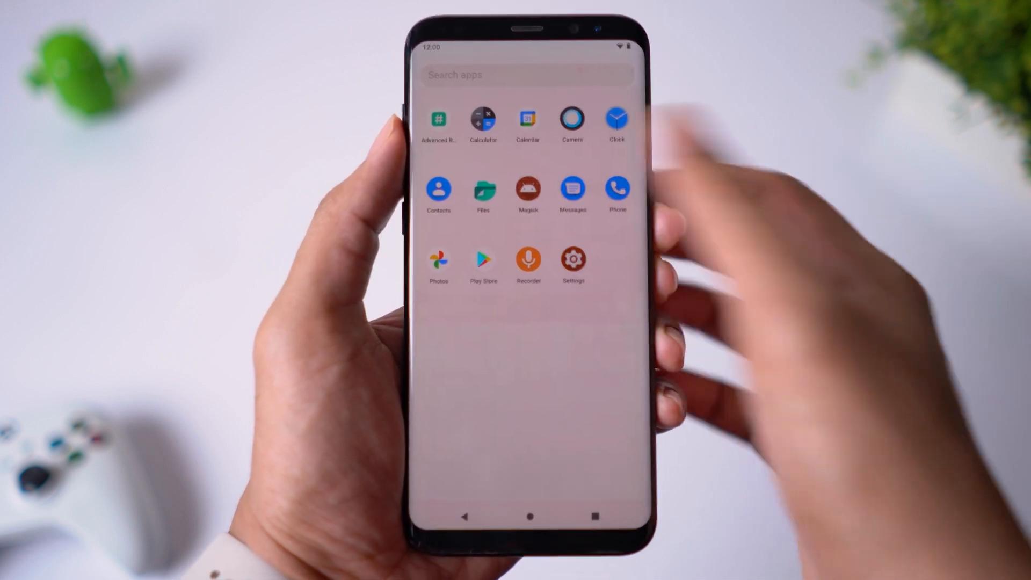
Upgrade the Magisk stub to the full app, allowing installs from this source.
{"action": "left_click", "coordinate": [529, 192]}
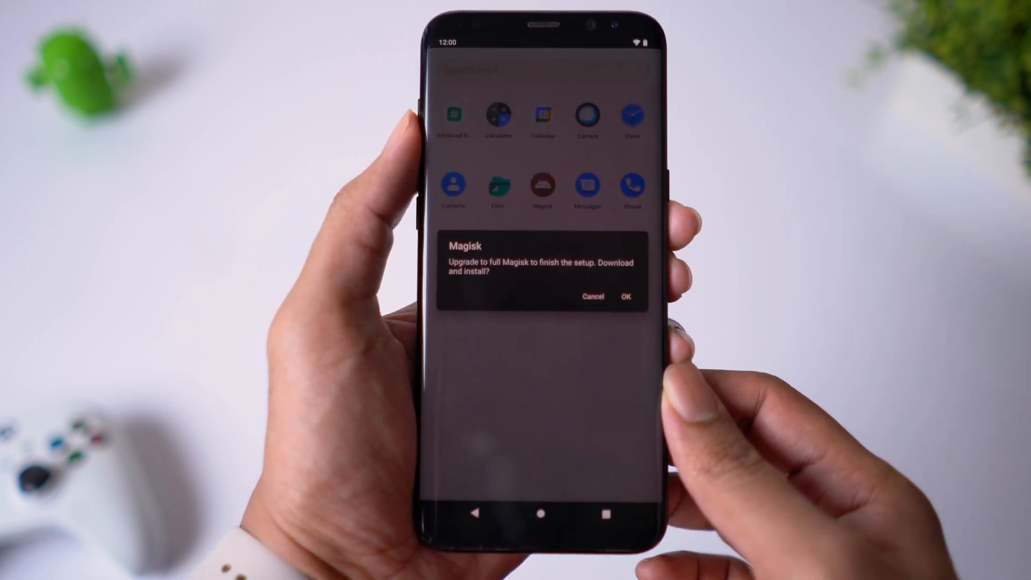
{"action": "left_click", "coordinate": [624, 297]}
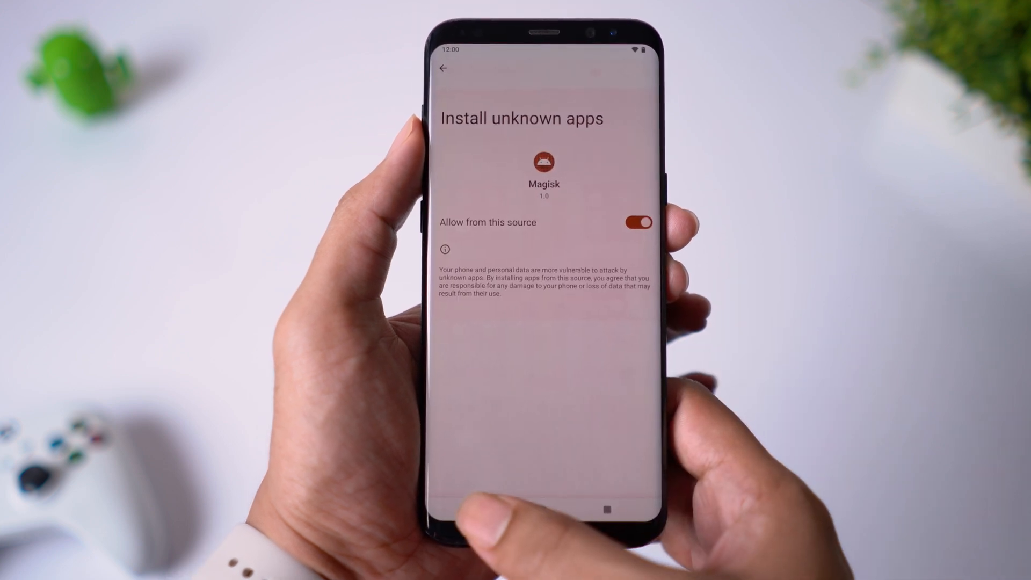
{"action": "left_click", "coordinate": [446, 69]}
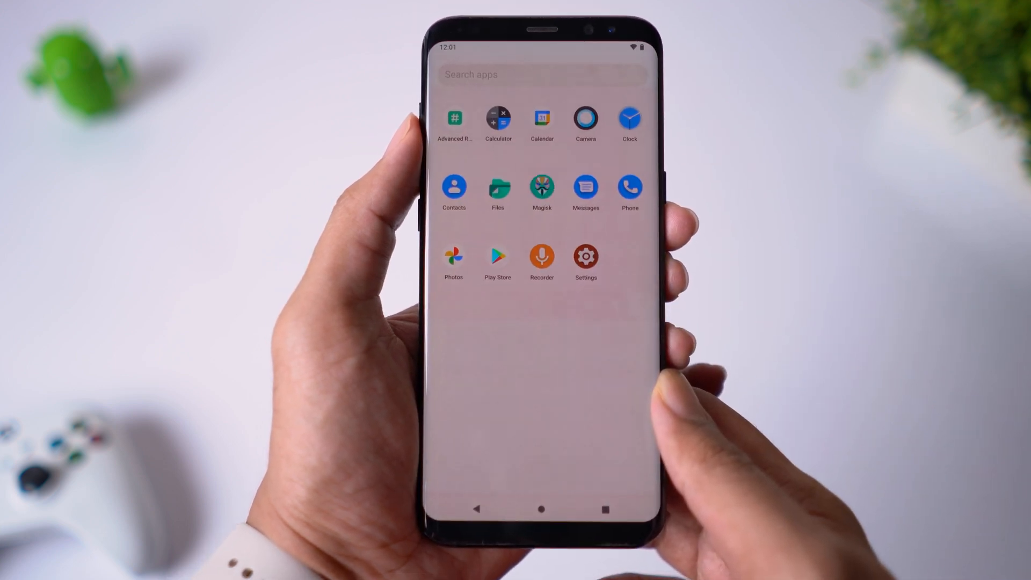
Accept Magisk's additional setup with a reboot and reopen it to check root status.
{"action": "left_click", "coordinate": [541, 187]}
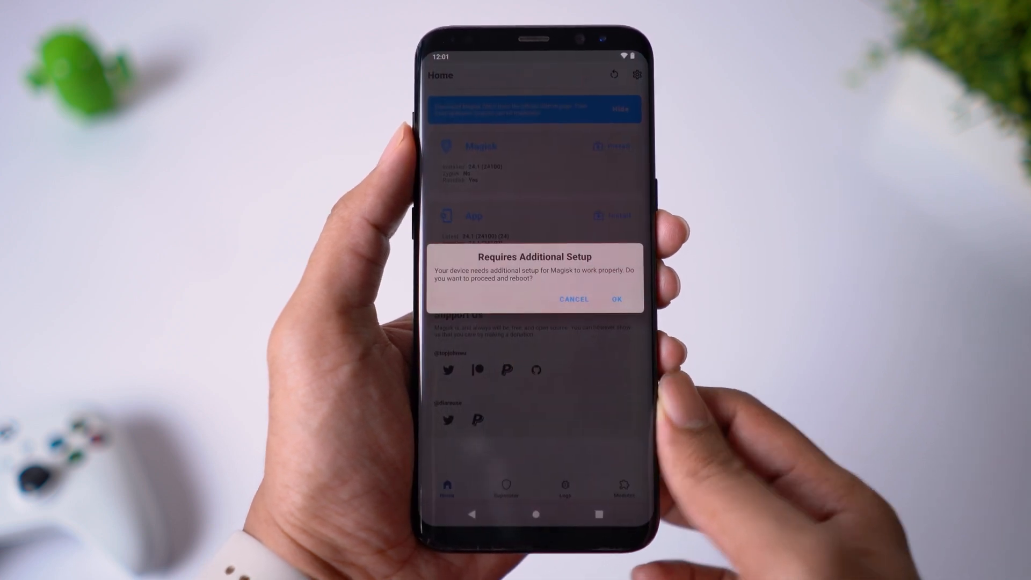
{"action": "left_click", "coordinate": [617, 300]}
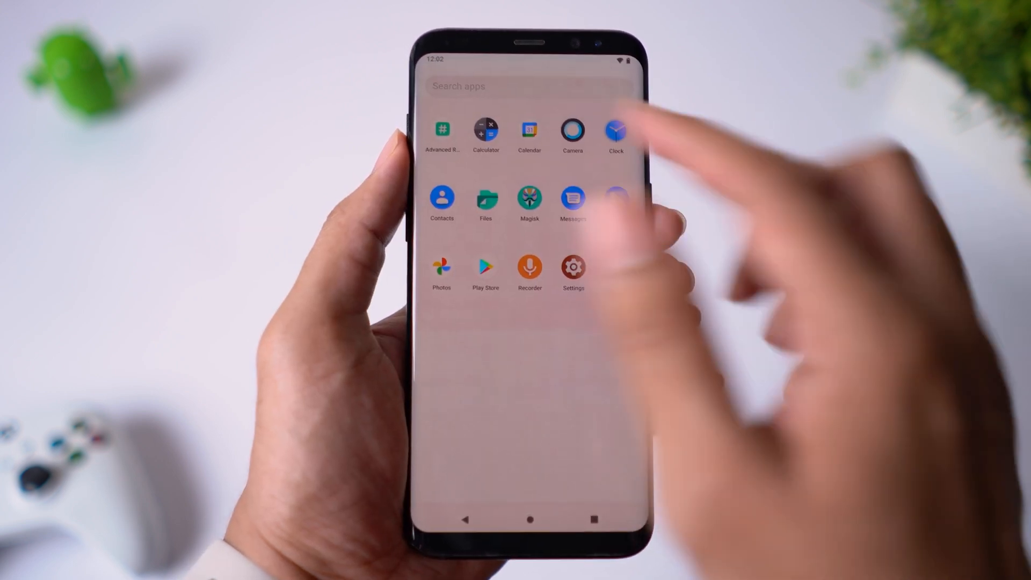
{"action": "left_click", "coordinate": [442, 130]}
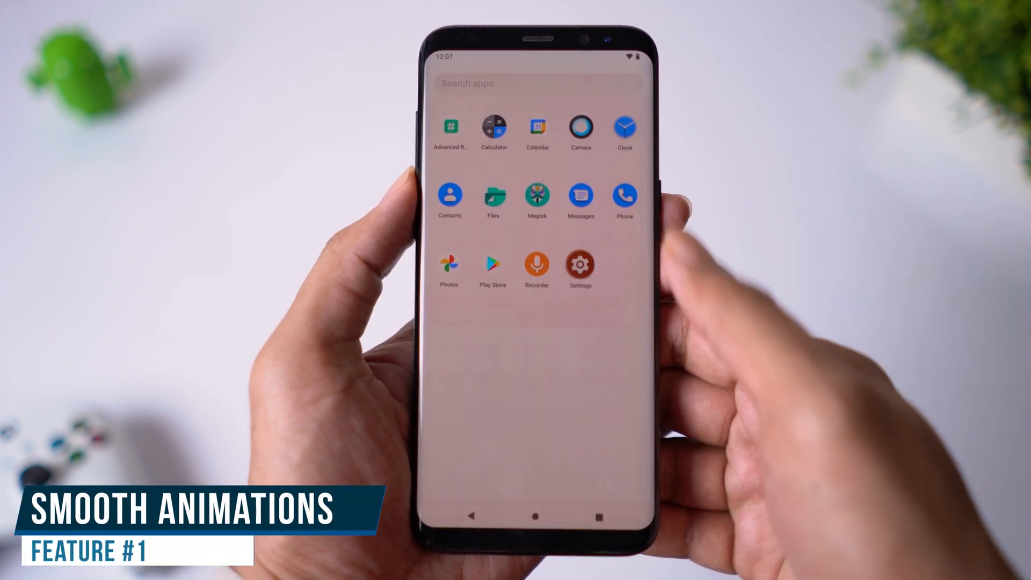
{"action": "left_click", "coordinate": [579, 269]}
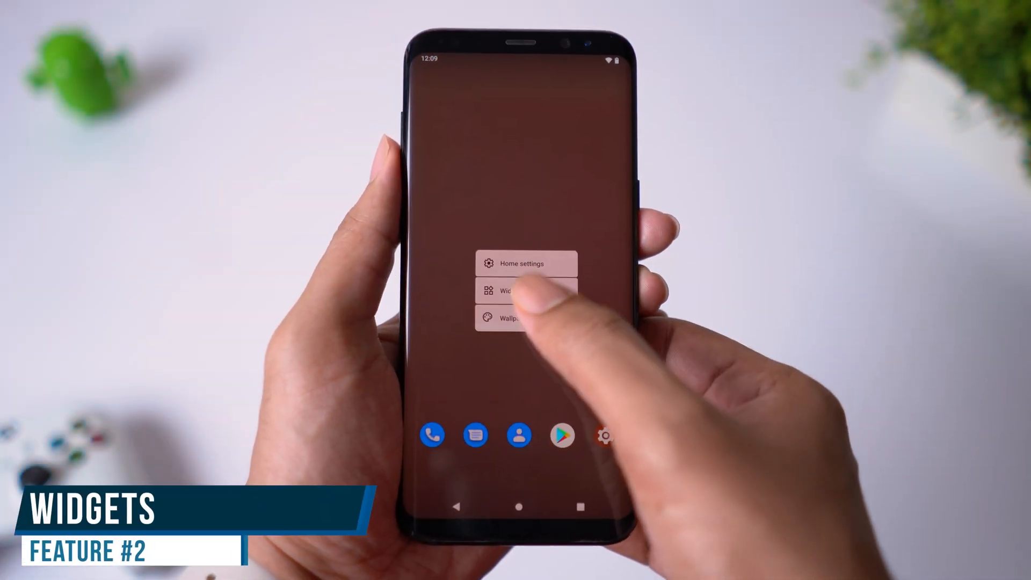
Add the analog clock widget to the home screen and pick its clock face.
{"action": "left_click", "coordinate": [506, 291]}
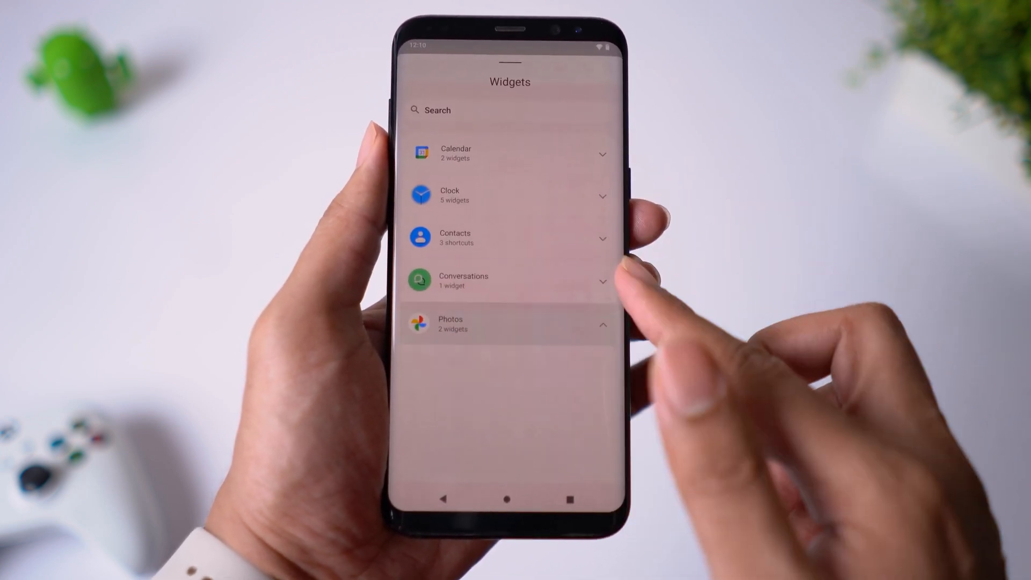
{"action": "left_click", "coordinate": [509, 195]}
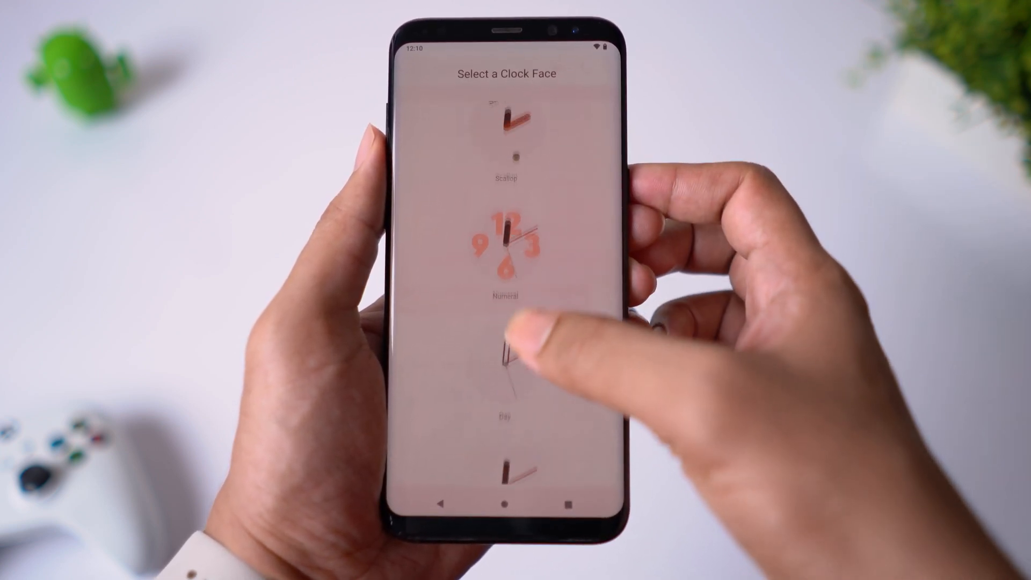
{"action": "left_click", "coordinate": [506, 359]}
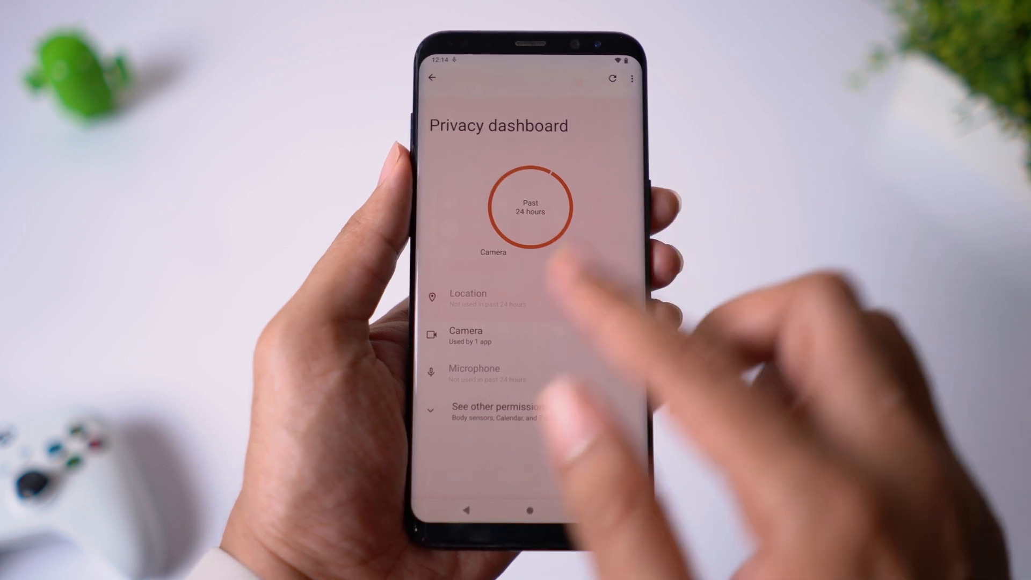
Show the Privacy dashboard with past-24-hour camera, location and microphone use.
{"action": "left_click", "coordinate": [467, 336]}
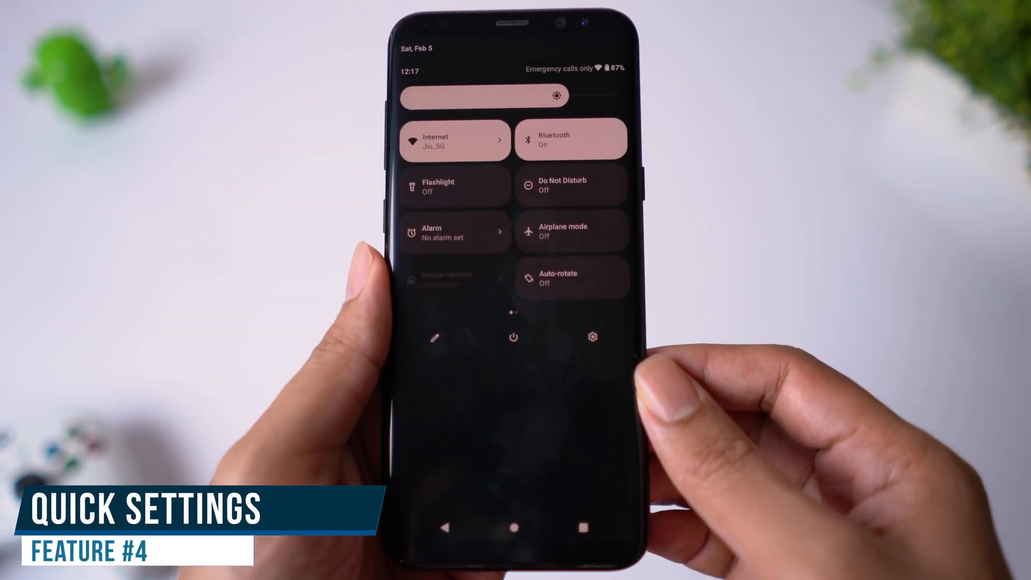
{"action": "left_click", "coordinate": [435, 336]}
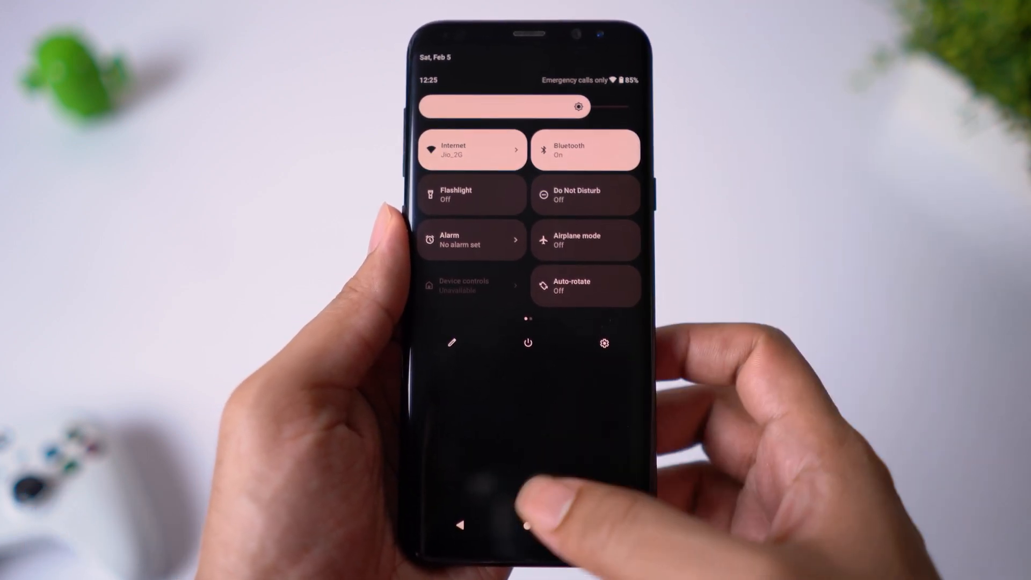
Apply a new home-screen wallpaper via Wallpaper & style, ending on the snowy mountain scene with blue accents.
{"action": "left_click", "coordinate": [528, 524]}
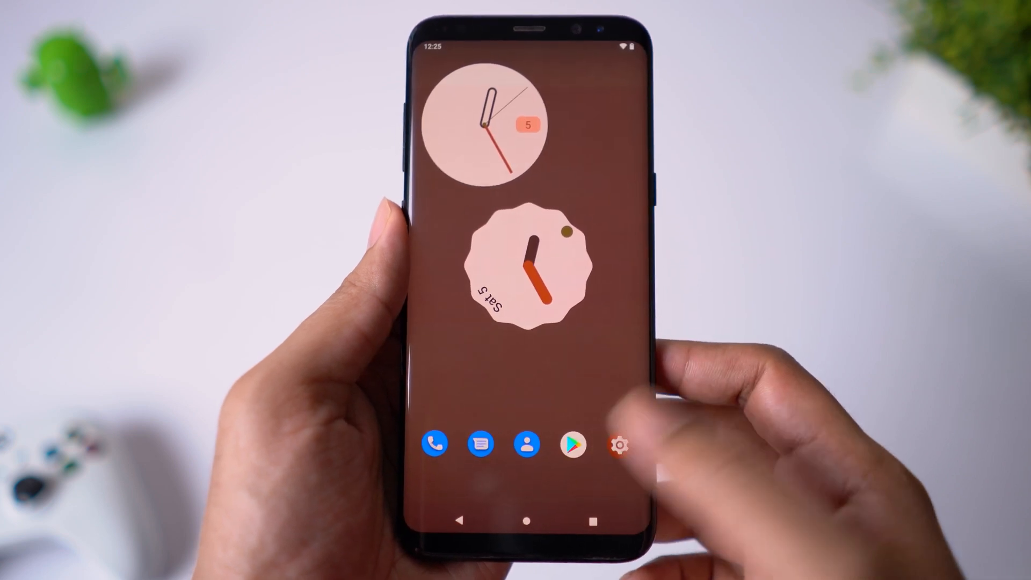
{"action": "left_click", "coordinate": [619, 445]}
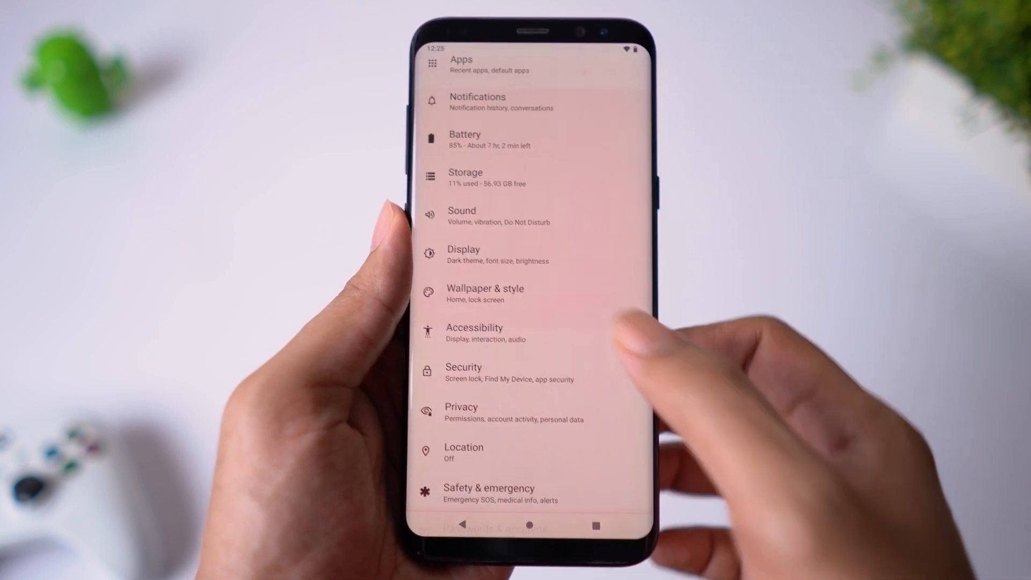
{"action": "left_click", "coordinate": [485, 293]}
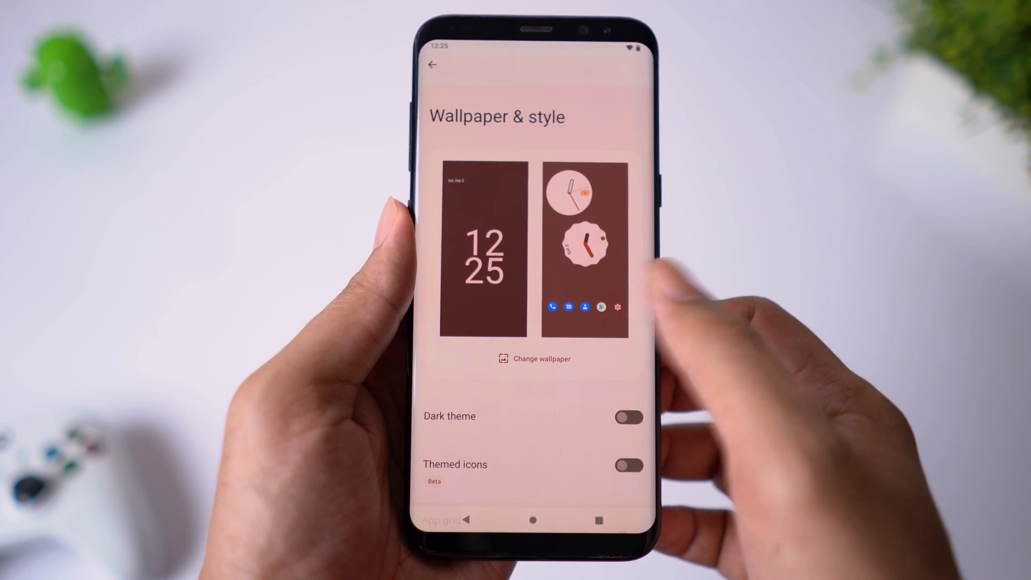
{"action": "left_click", "coordinate": [535, 359]}
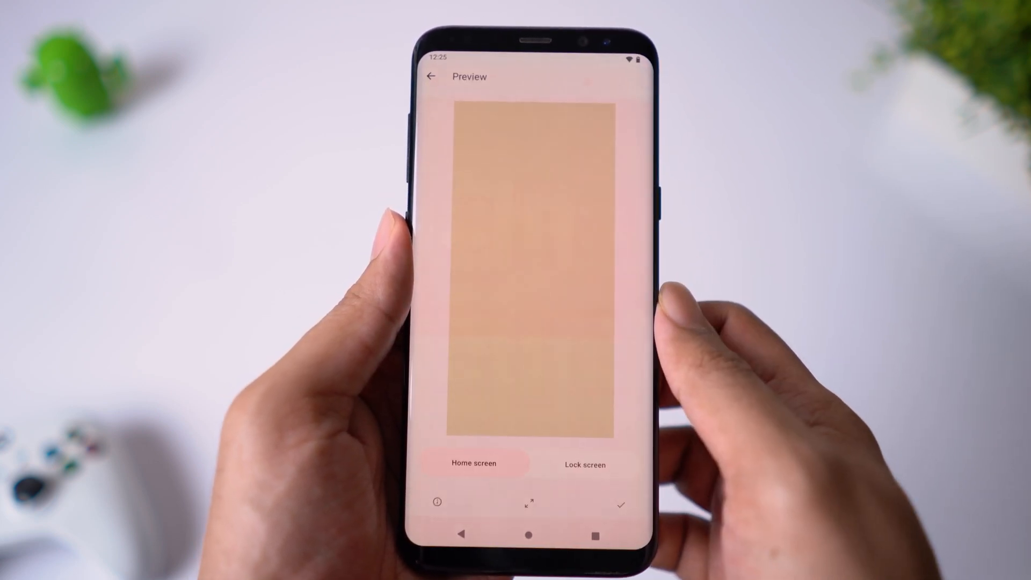
{"action": "left_click", "coordinate": [619, 505]}
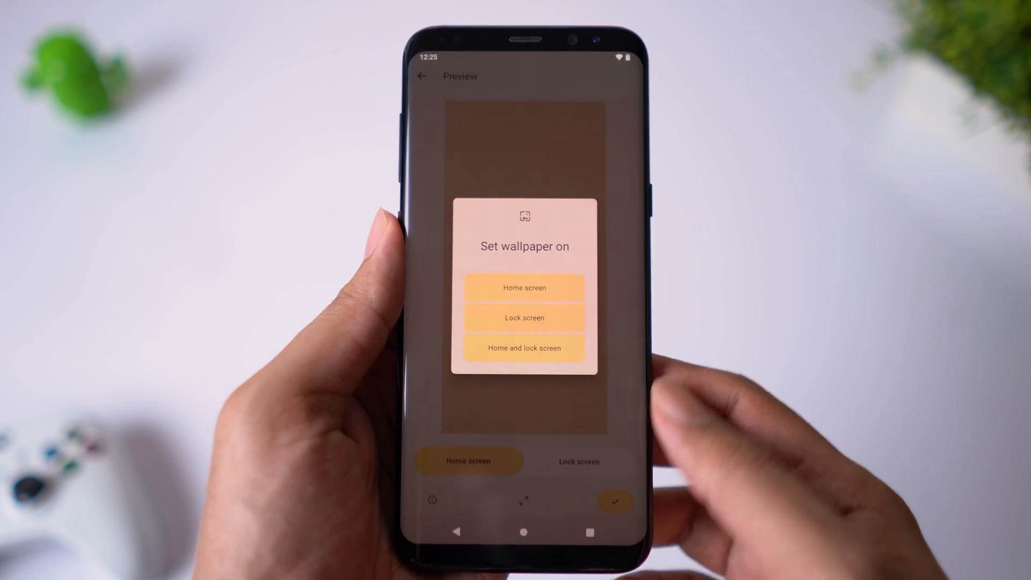
{"action": "left_click", "coordinate": [524, 288]}
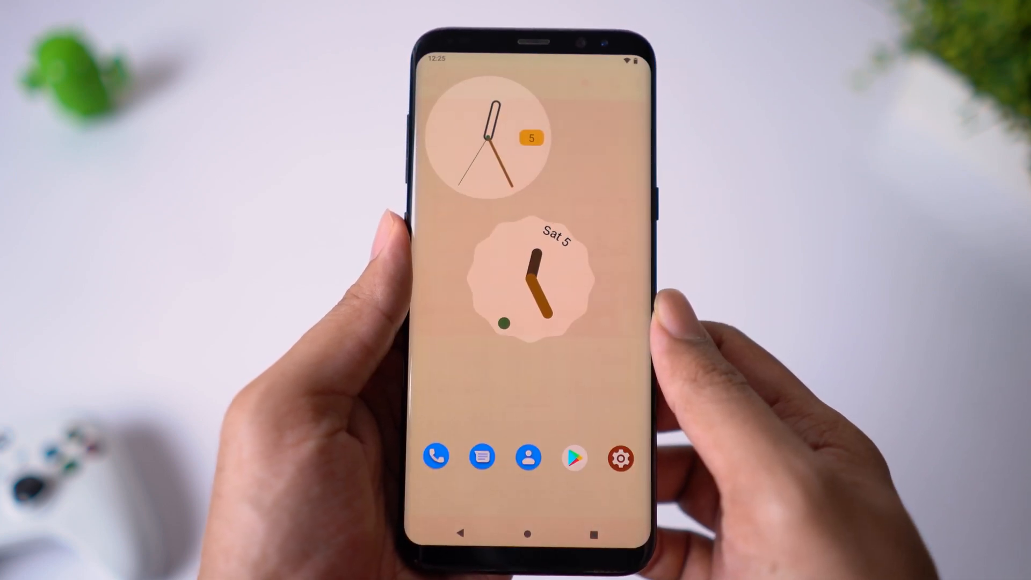
{"action": "left_click_drag", "start_coordinate": [516, 59], "coordinate": [515, 263]}
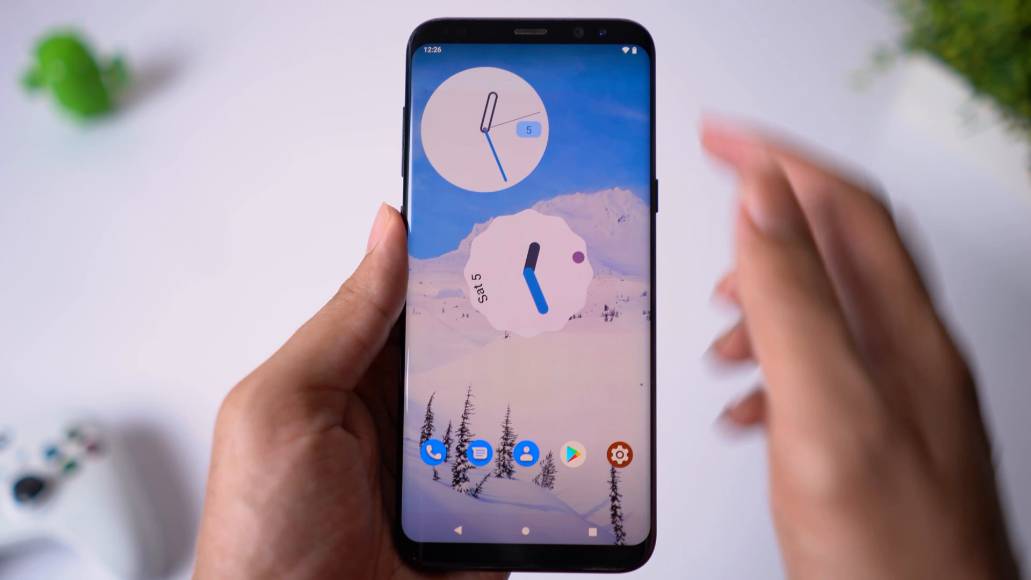
{"action": "scroll", "scroll_direction": "down", "scroll_amount": 3}
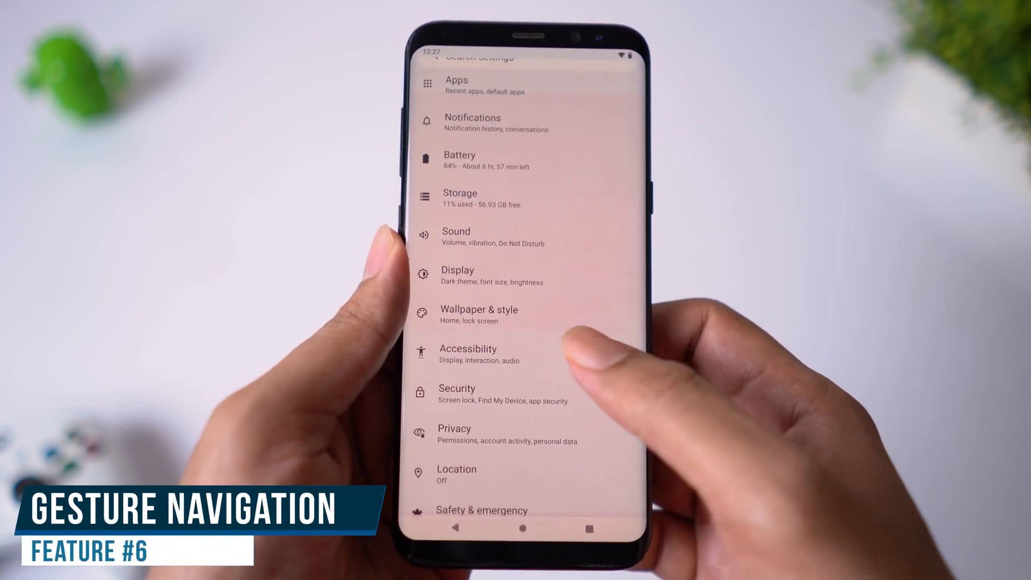
Switch system navigation to gesture navigation under Accessibility > System controls.
{"action": "left_click", "coordinate": [468, 354]}
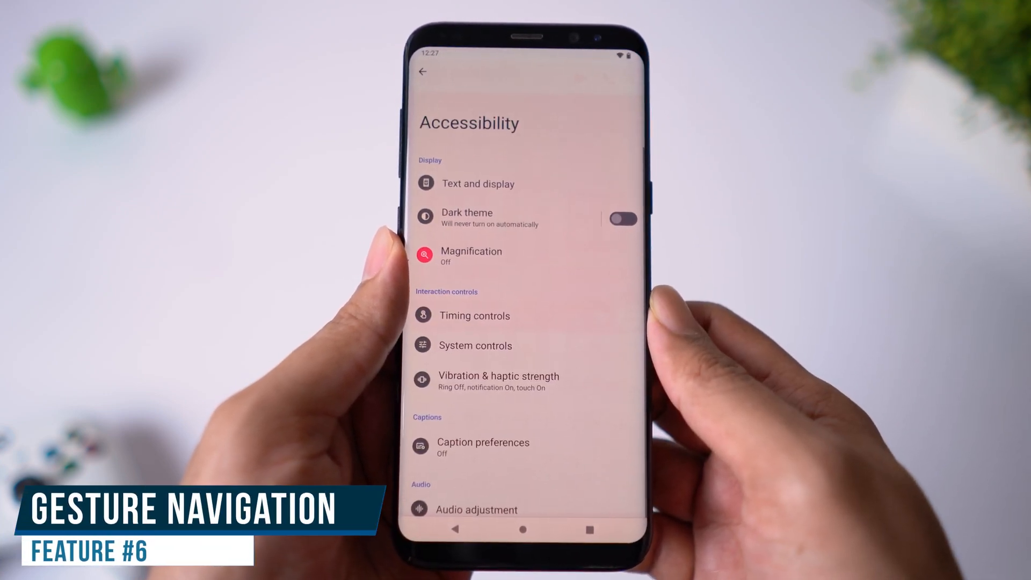
{"action": "left_click", "coordinate": [475, 345]}
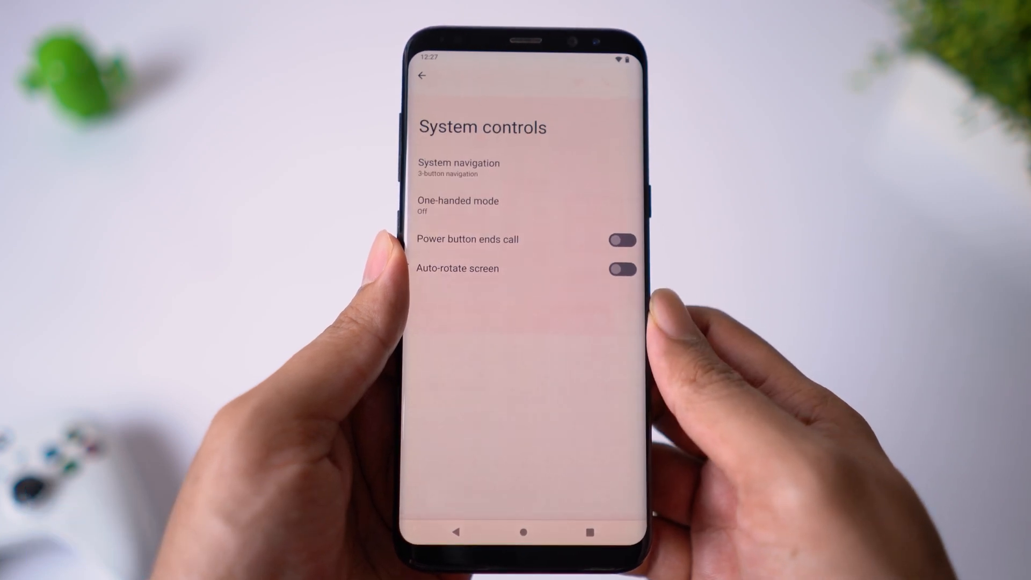
{"action": "left_click", "coordinate": [459, 168]}
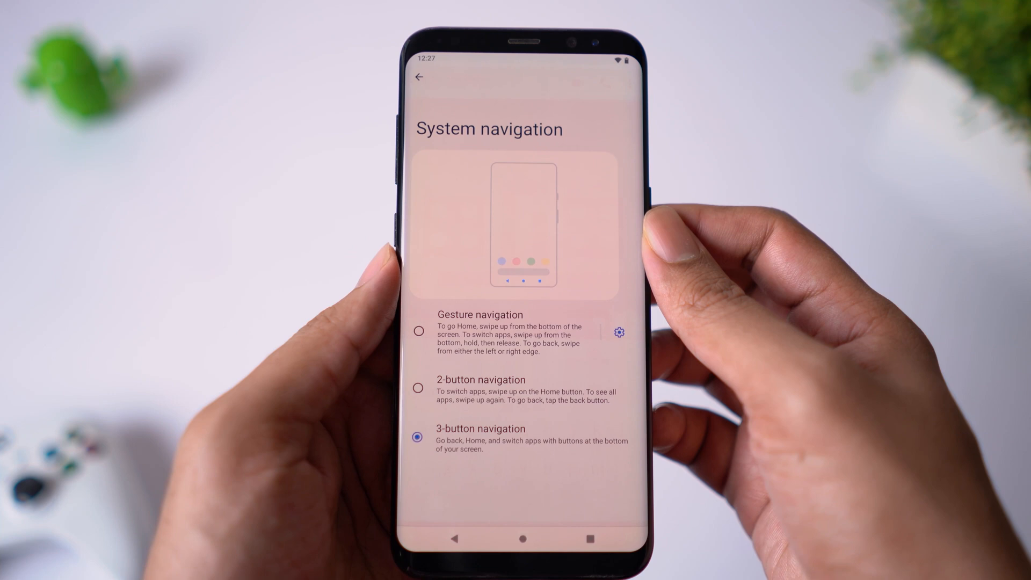
{"action": "left_click", "coordinate": [419, 331]}
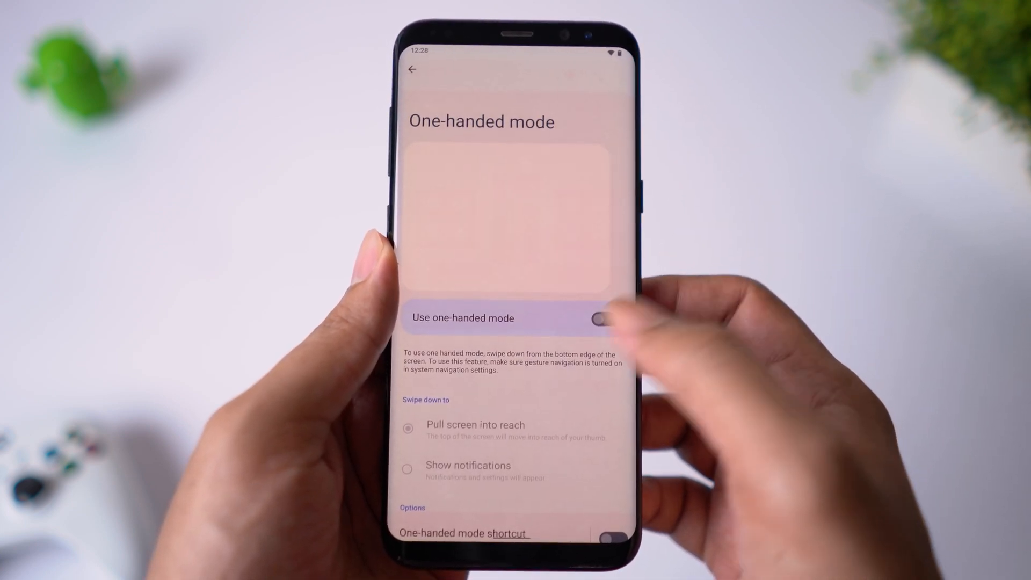
Turn on Use one-handed mode so System controls lists it as On.
{"action": "left_click", "coordinate": [605, 314]}
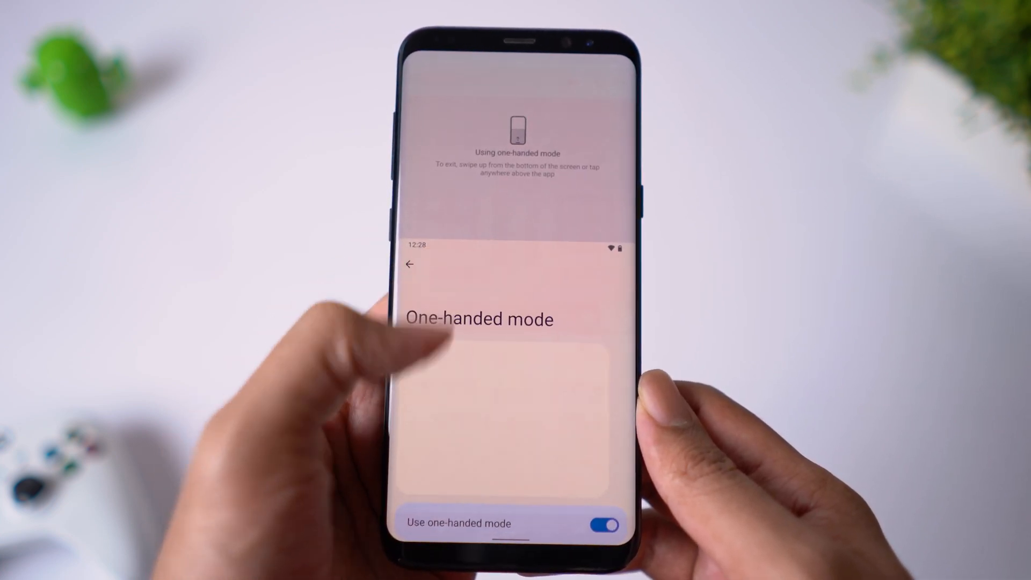
{"action": "left_click", "coordinate": [410, 264]}
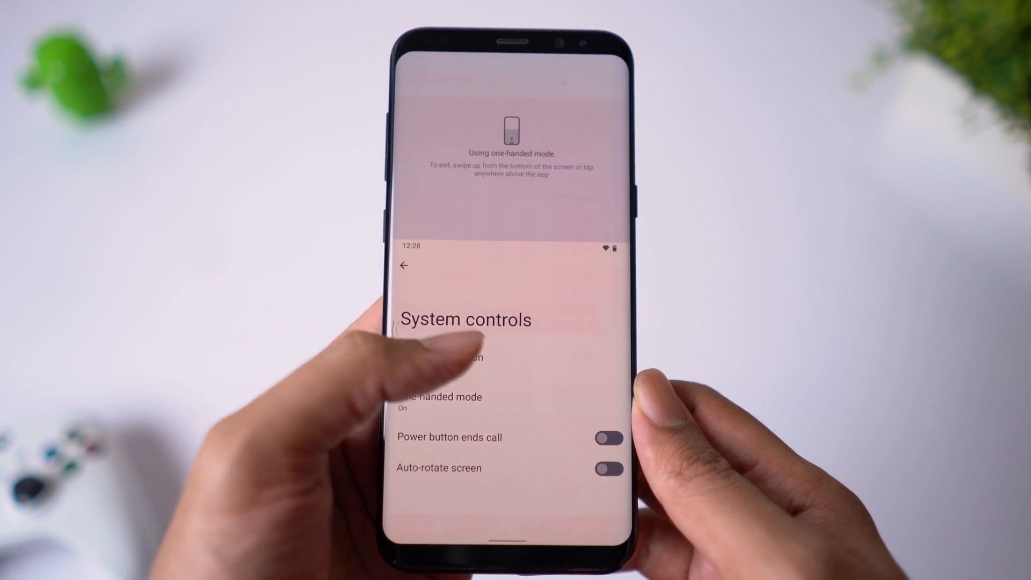